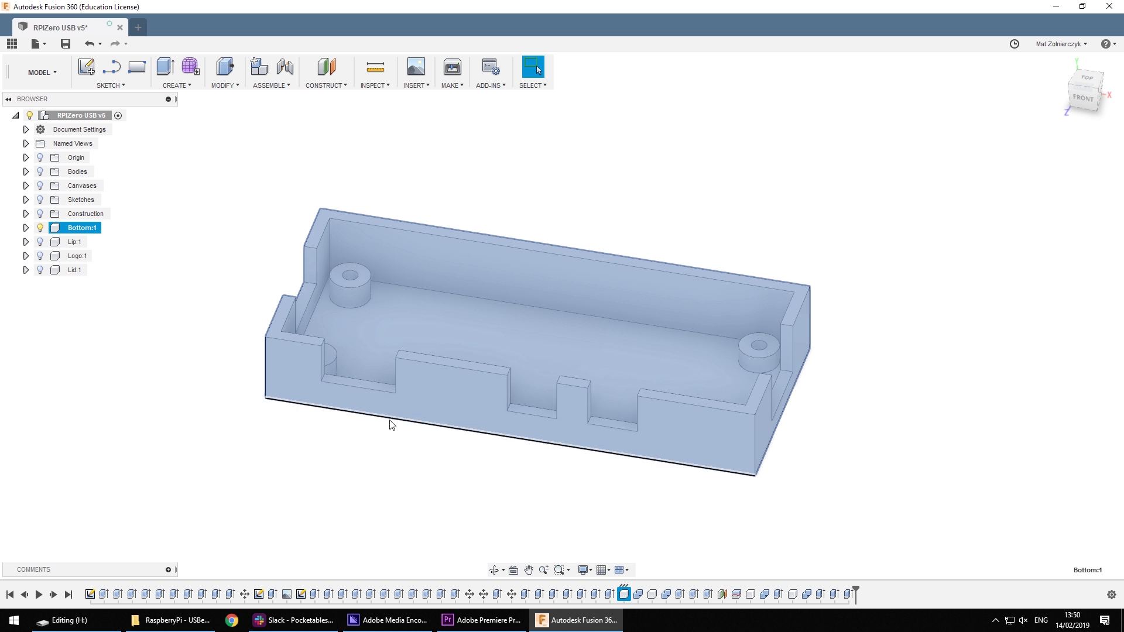
Turn on Lid:1 visibility in the Browser and select the lid component.
left_click(40, 271)
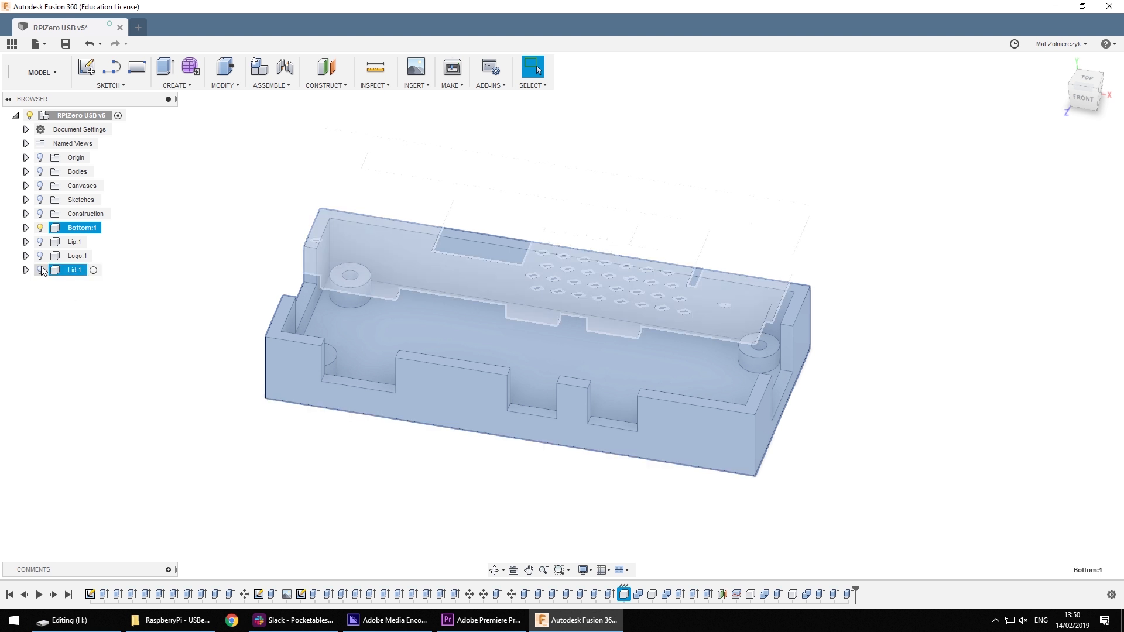
left_click(40, 270)
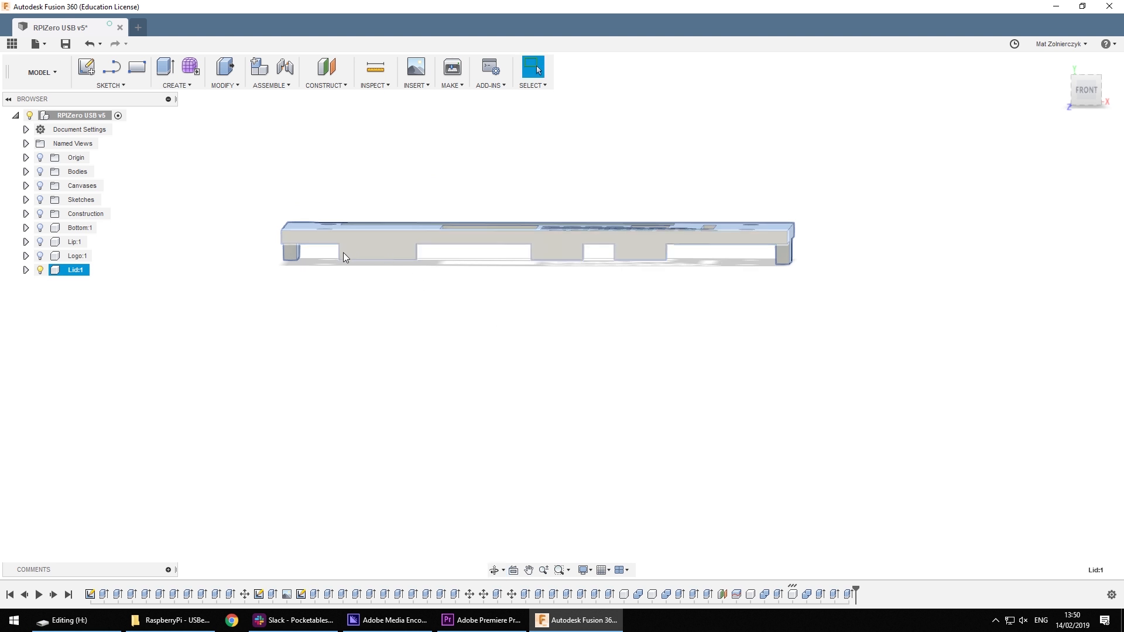
mouse_move(637, 262)
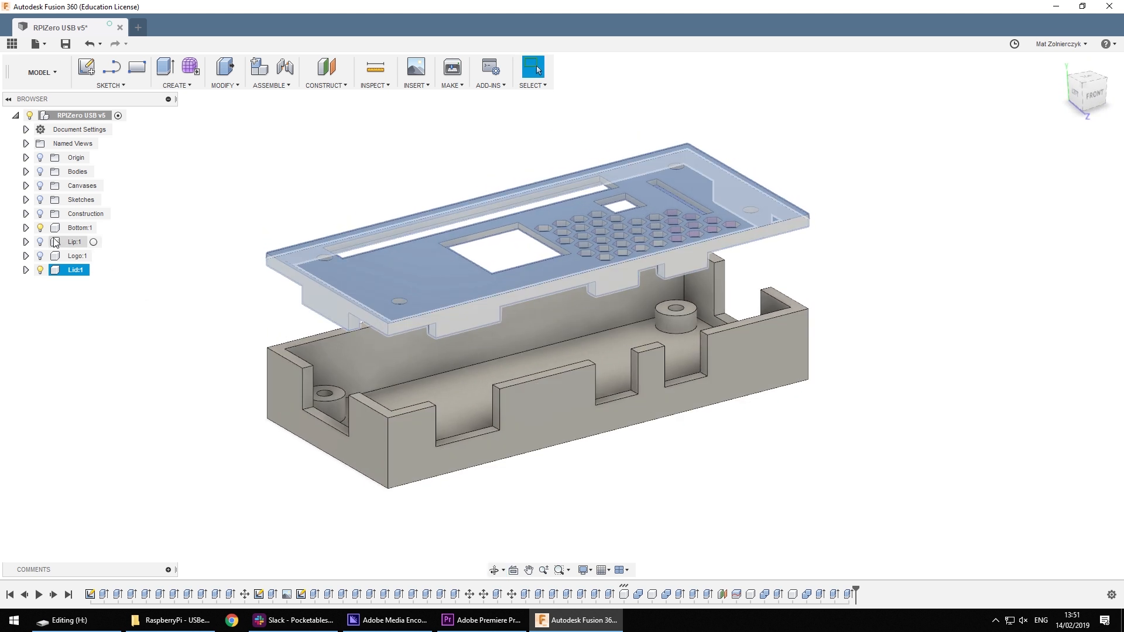
Turn on Lip:1 visibility and hide the other components to isolate the lip frame.
left_click(39, 242)
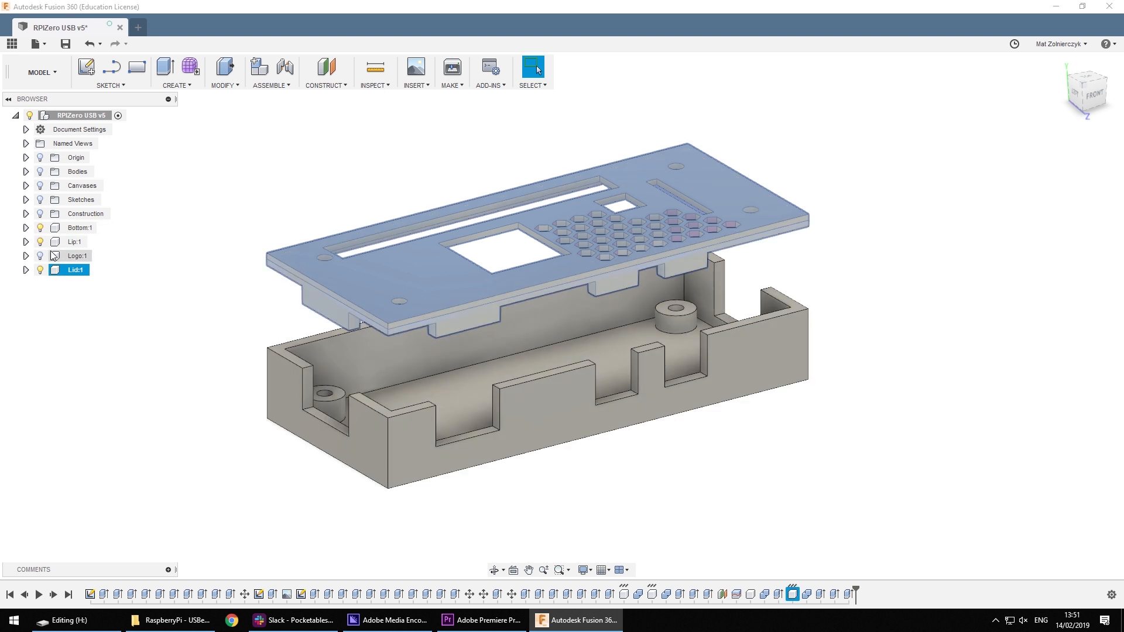
left_click(40, 228)
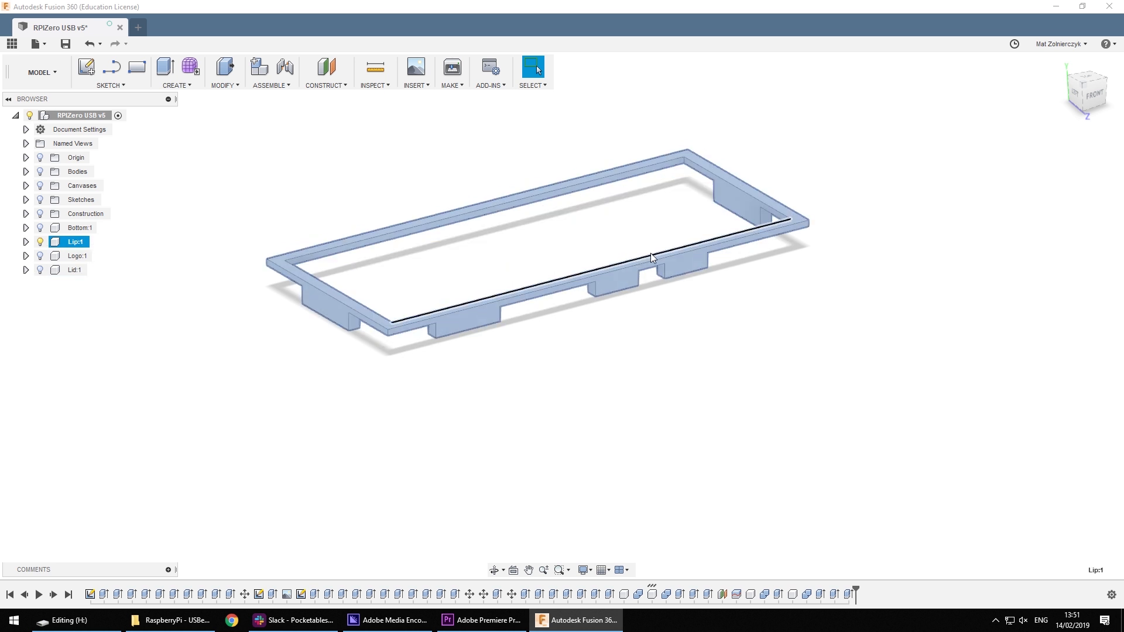
mouse_move(497, 304)
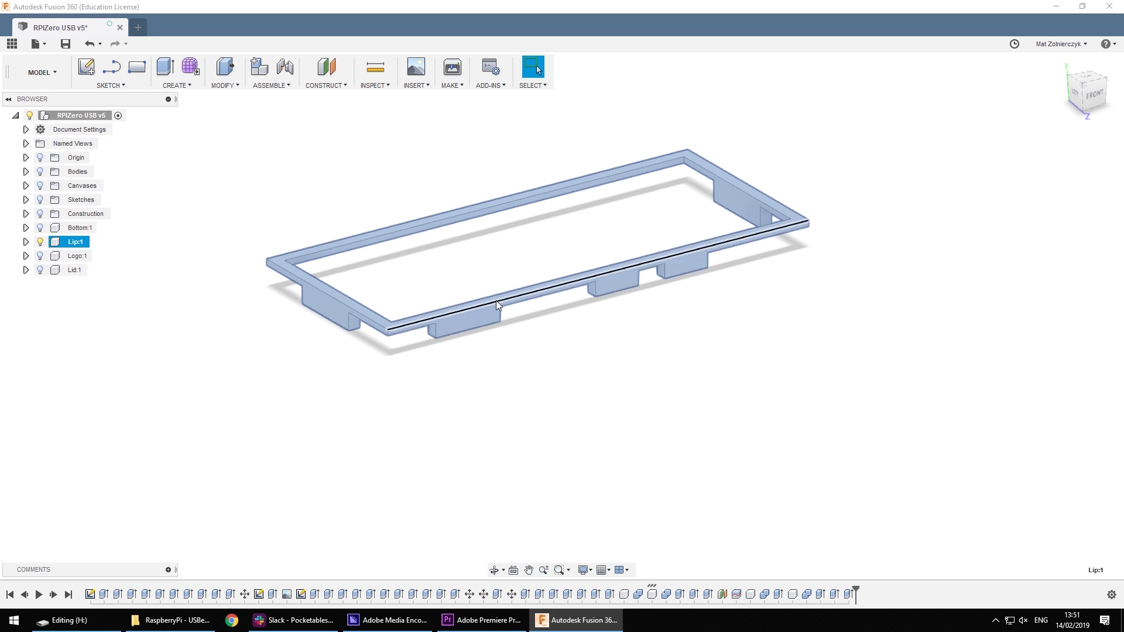
mouse_move(548, 293)
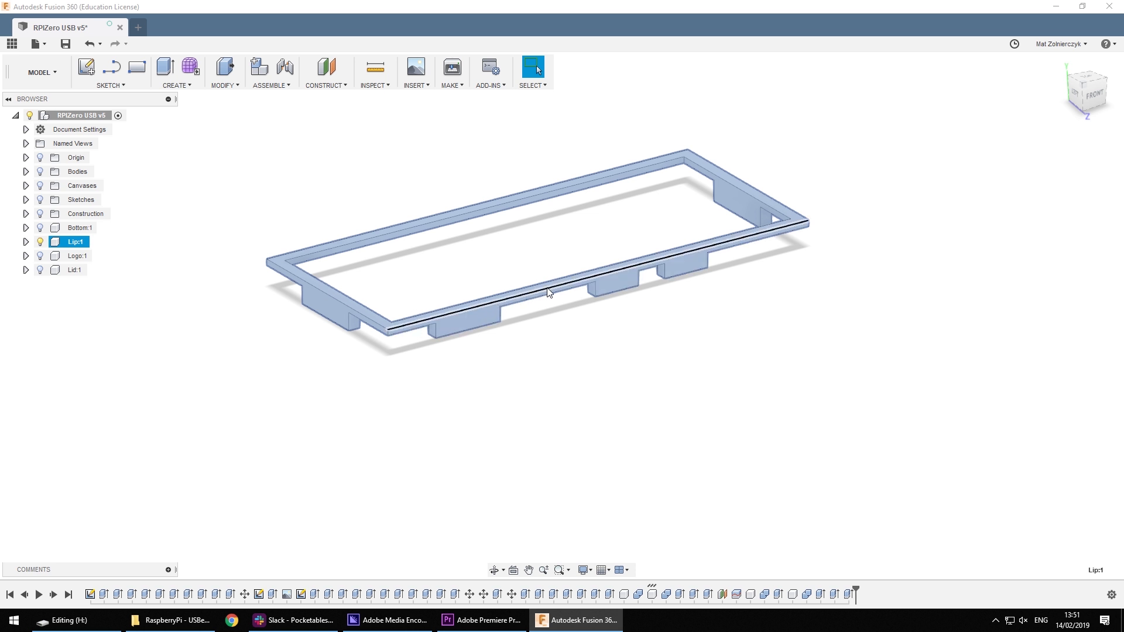
mouse_move(550, 292)
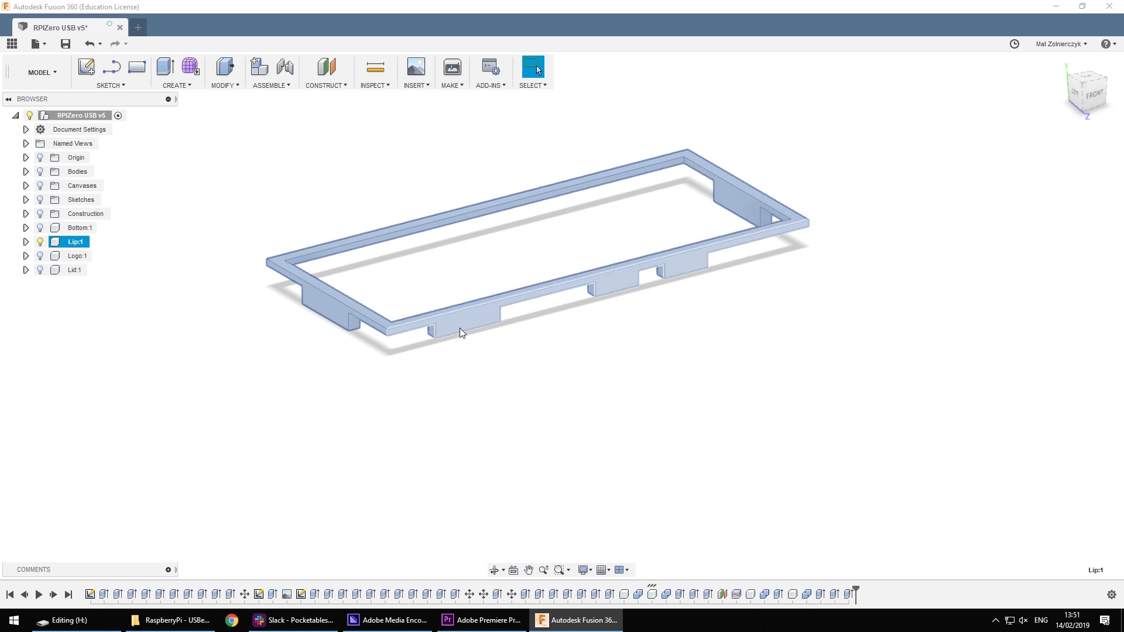
mouse_move(666, 275)
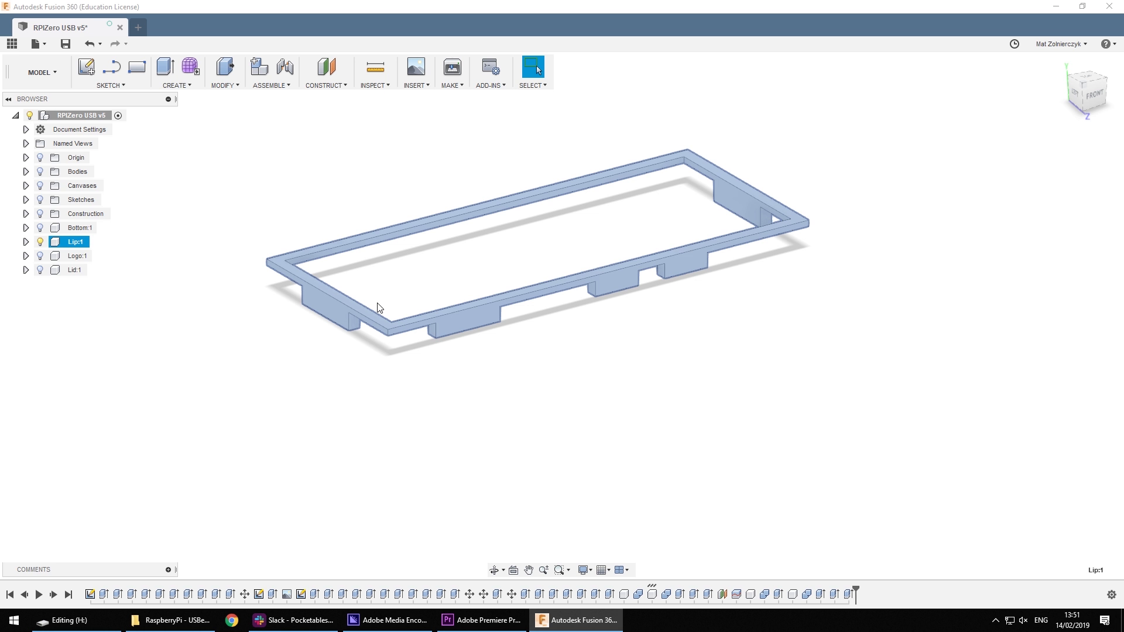
mouse_move(278, 245)
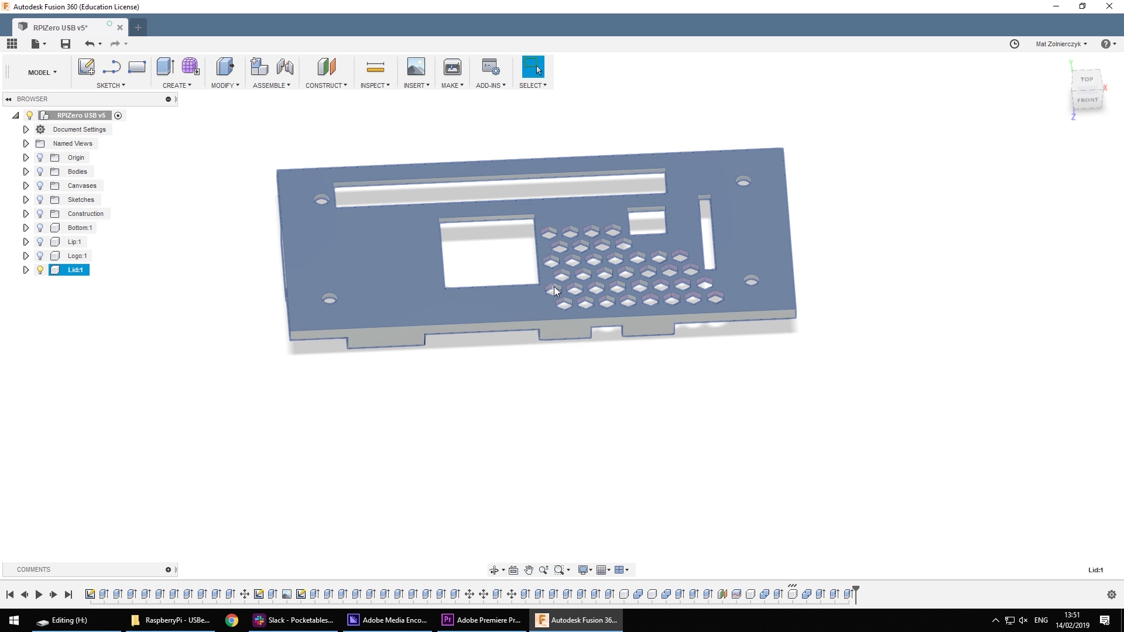
mouse_move(621, 304)
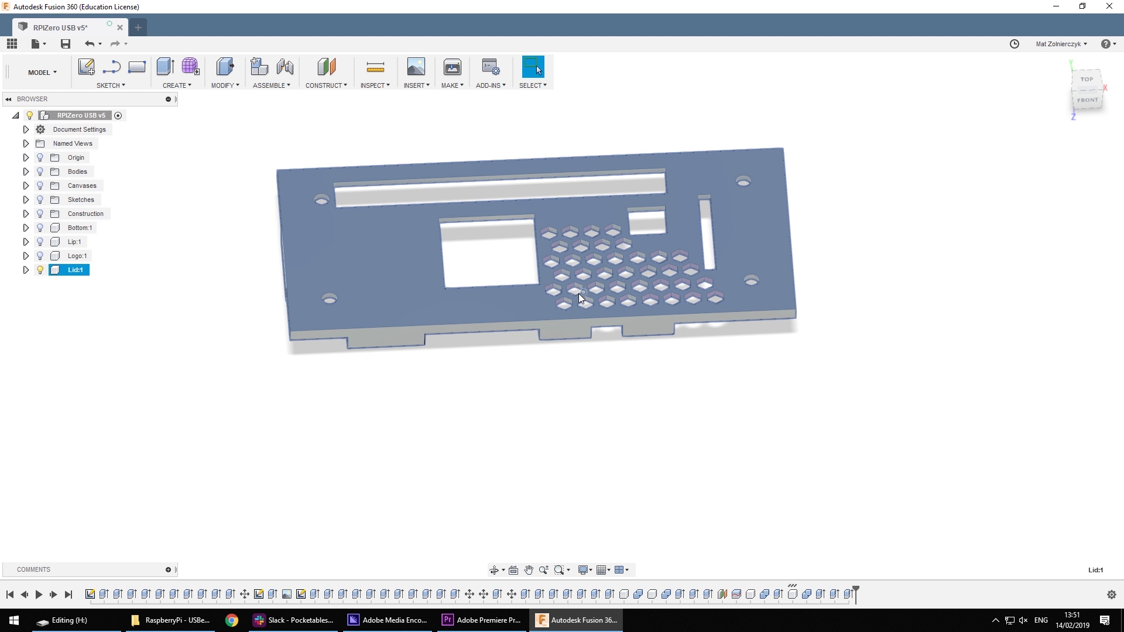
mouse_move(577, 292)
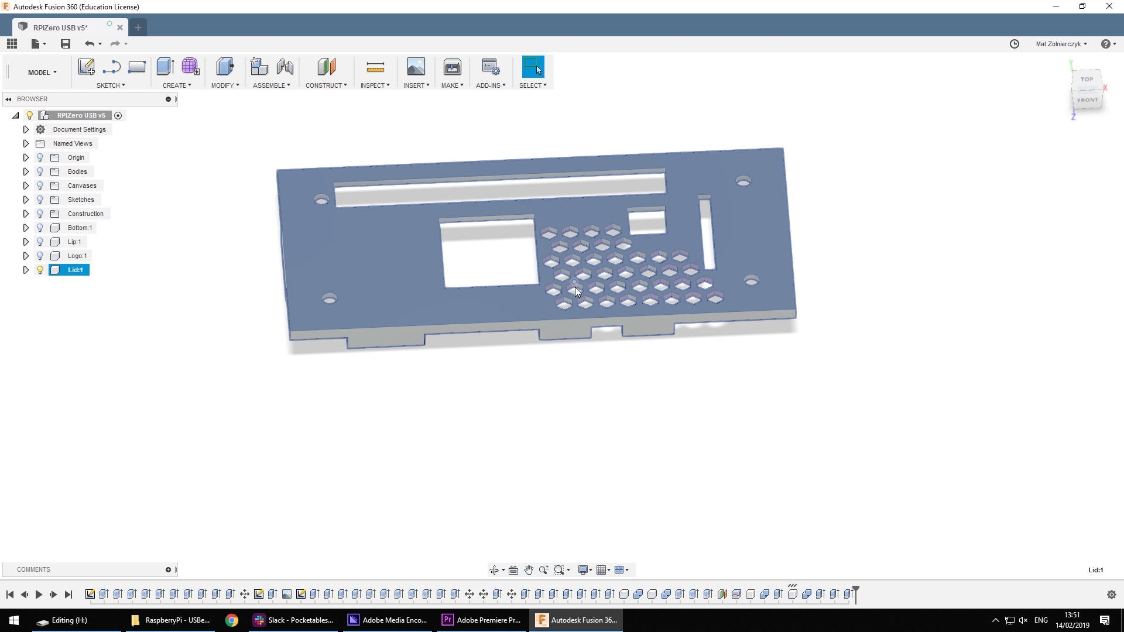
mouse_move(652, 282)
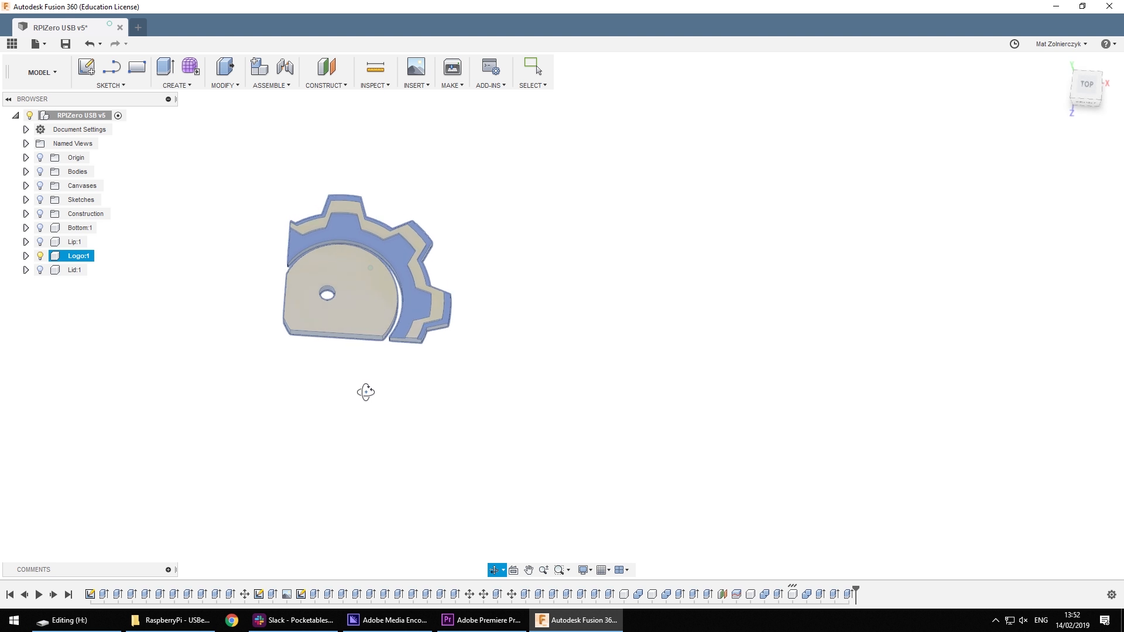
Exit Orbit and turn on the bottom's visibility around the gear logo.
left_click(533, 66)
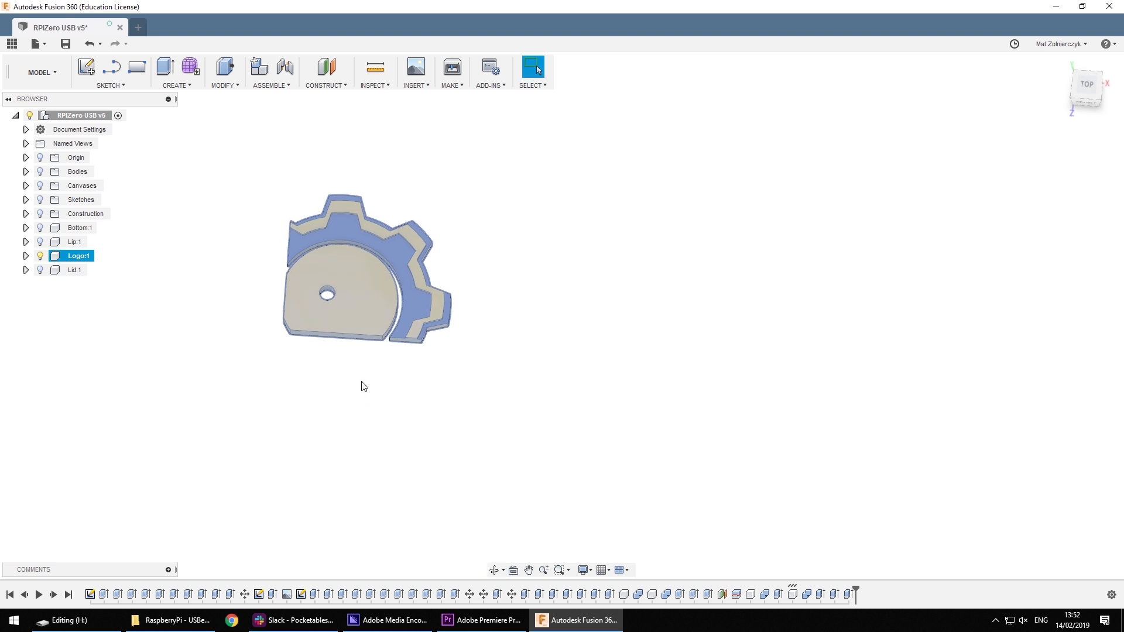
left_click(41, 242)
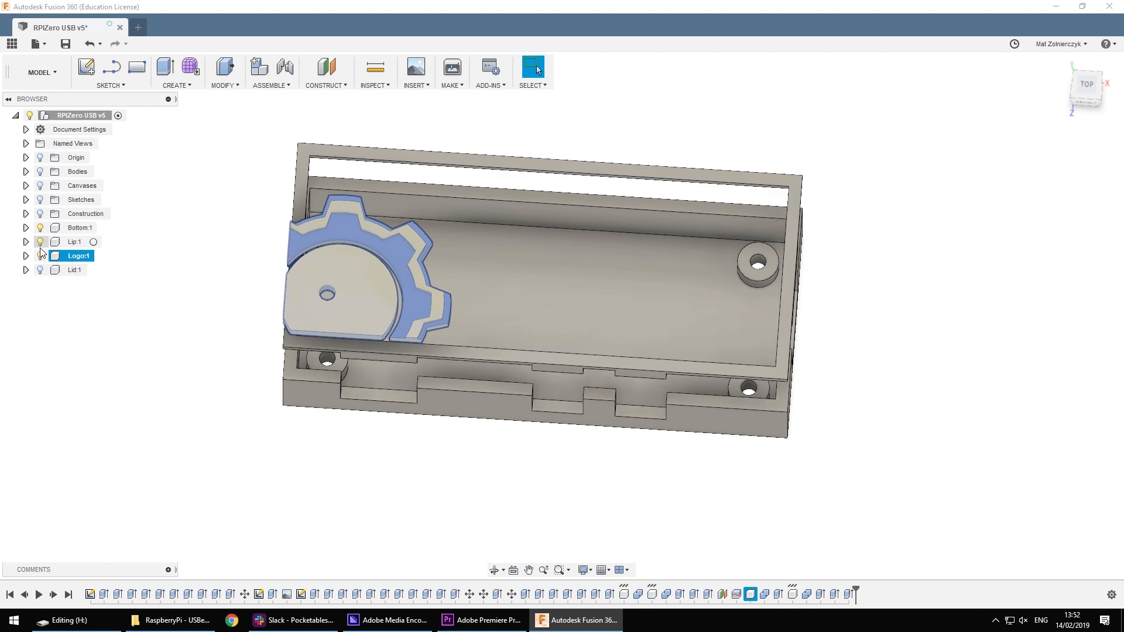